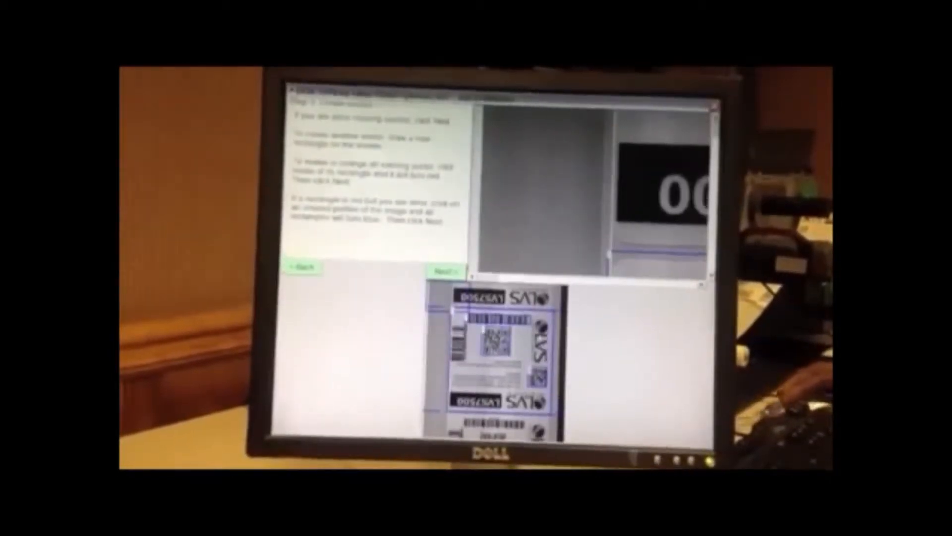
Step: Step through the Step 6 alarm matrix to the Step 7 save-job page
left_click(442, 269)
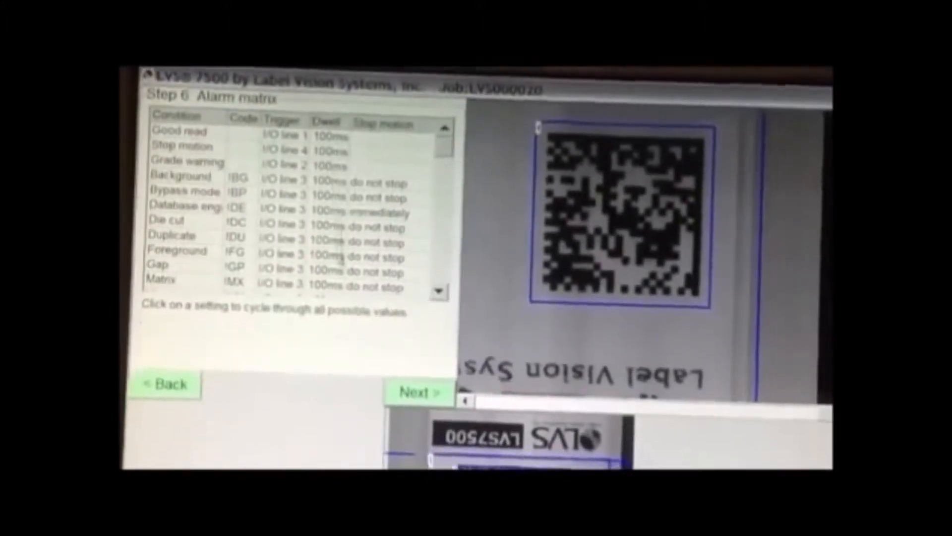
left_click(416, 392)
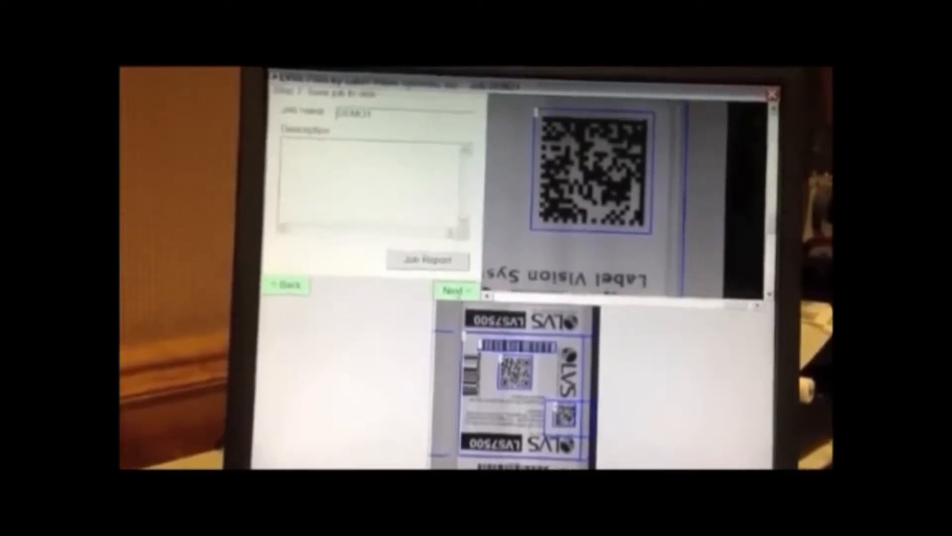
Step: Open the Job Report and scroll through its per-barcode grading results
left_click(427, 260)
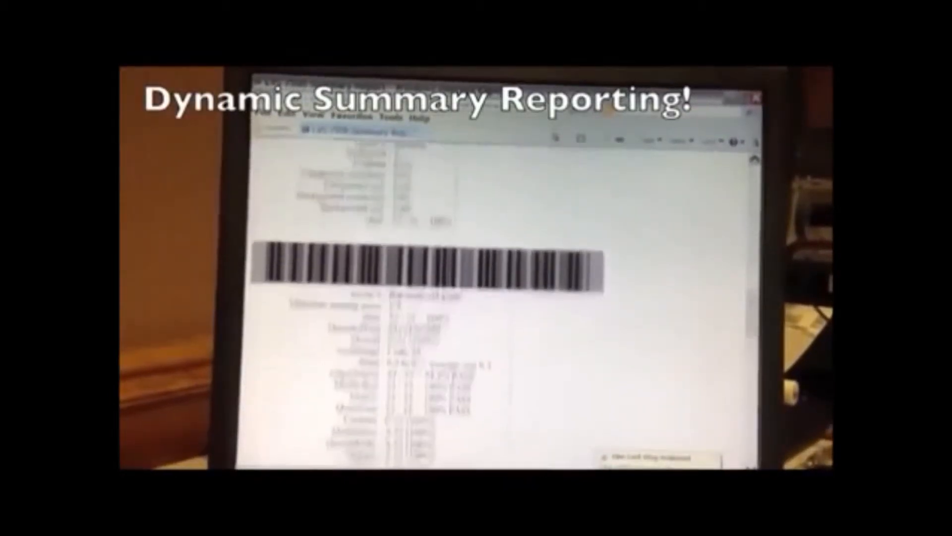
scroll("down", 3)
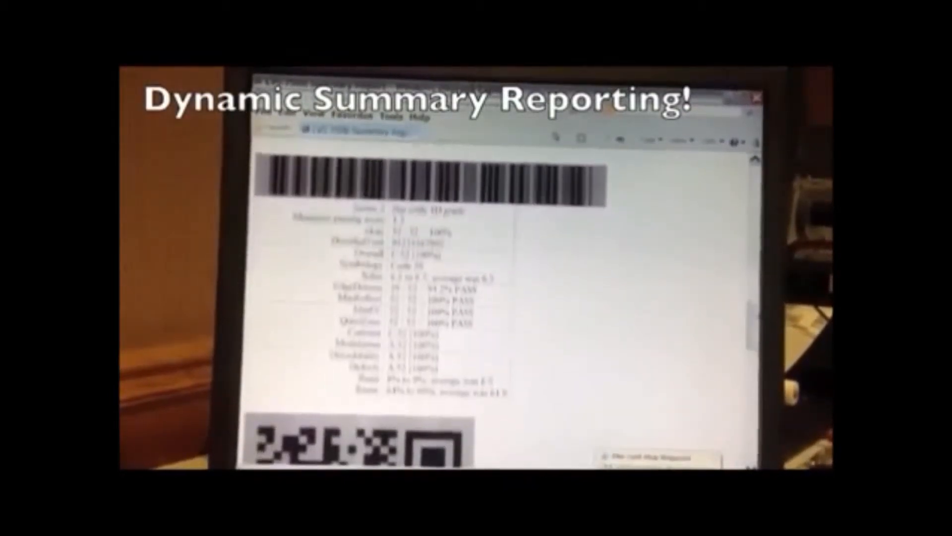